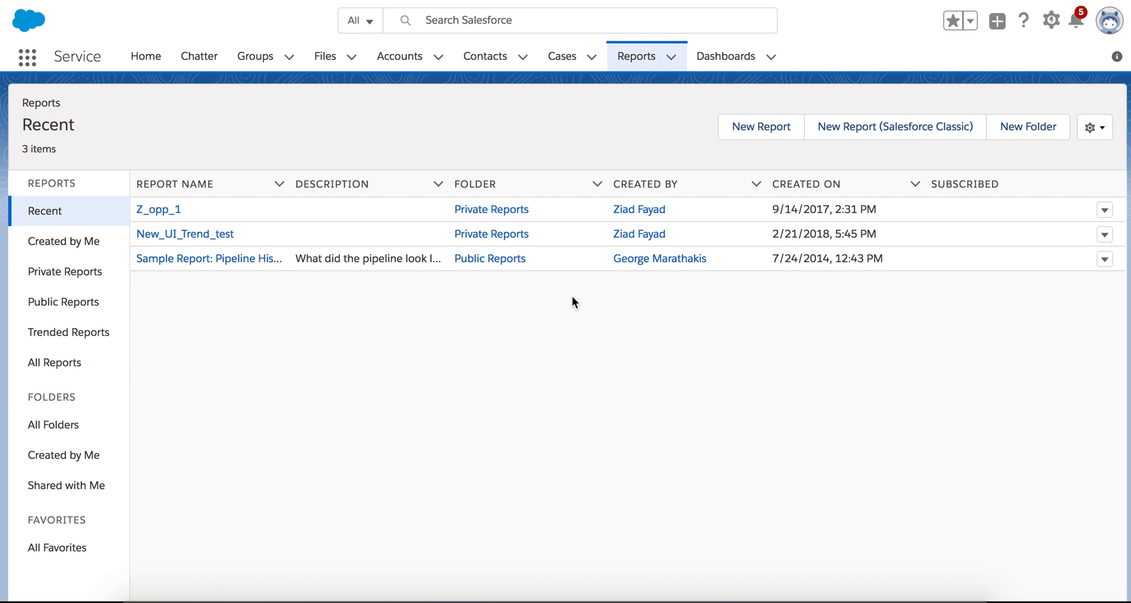
{"action": "mouse_move", "coordinate": [424, 278]}
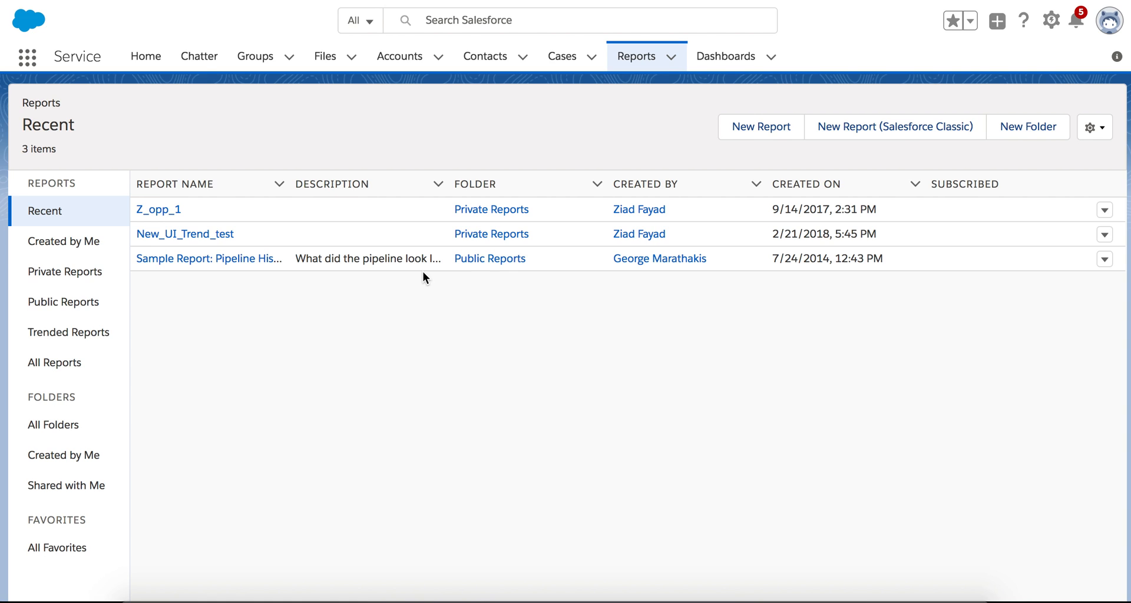
{"action": "mouse_move", "coordinate": [163, 218]}
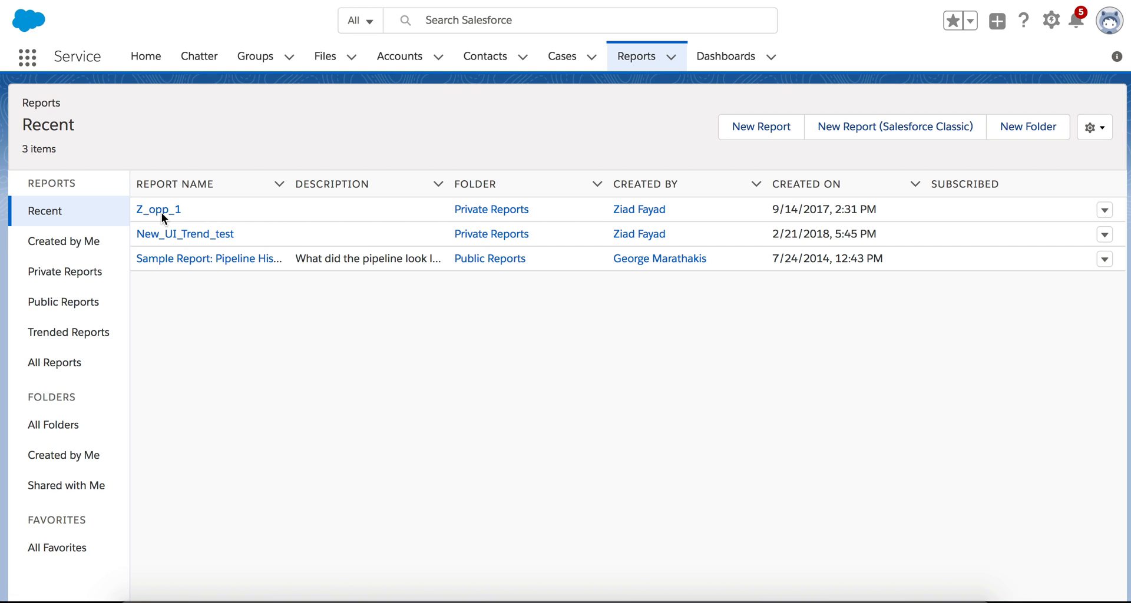
Step: Open the Z_opp_1 report from Recent reports and start its trending setup
{"action": "left_click", "coordinate": [156, 210]}
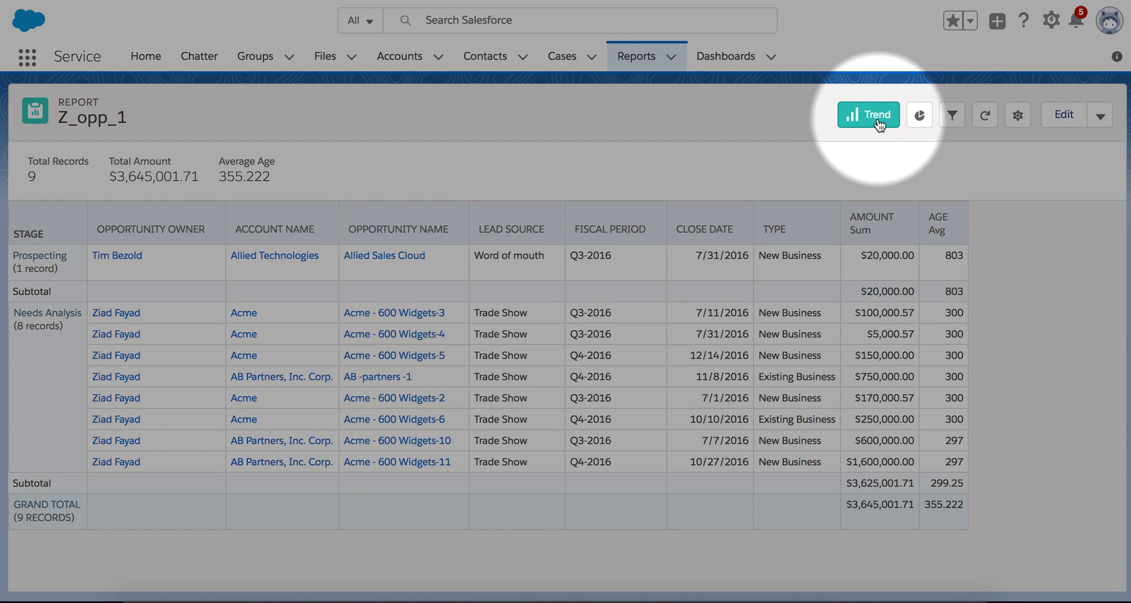
{"action": "mouse_move", "coordinate": [868, 114]}
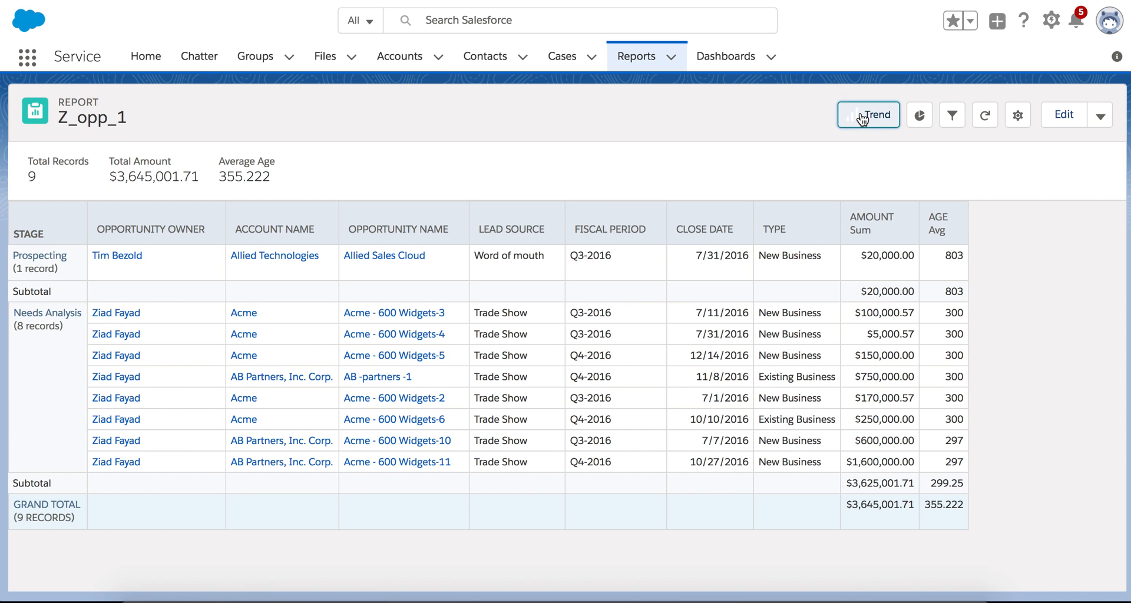
{"action": "left_click", "coordinate": [868, 115]}
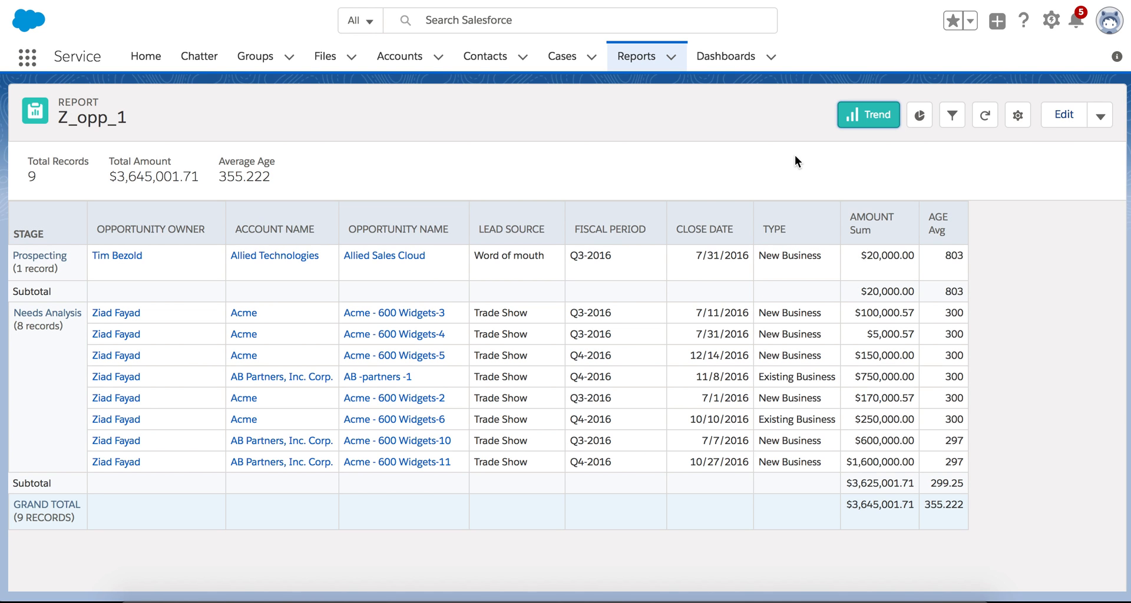
Step: Keep dataset Z_opp_1 and title 'Z_opp_1 Trend', schedule monthly on the first Monday at 12:00 AM
{"action": "left_click", "coordinate": [868, 114]}
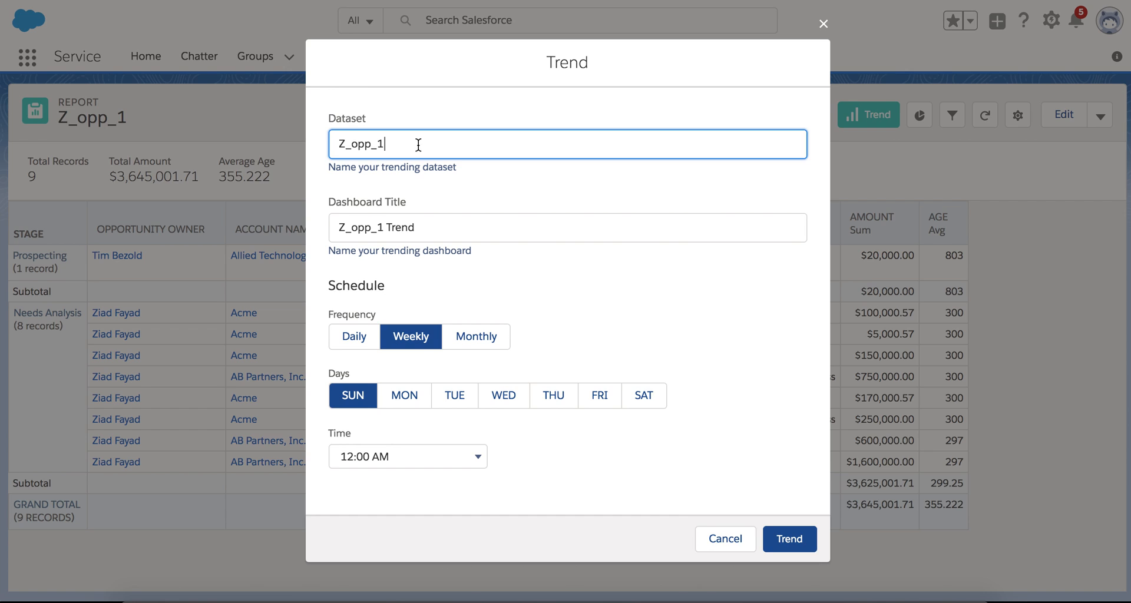
{"action": "mouse_move", "coordinate": [666, 203]}
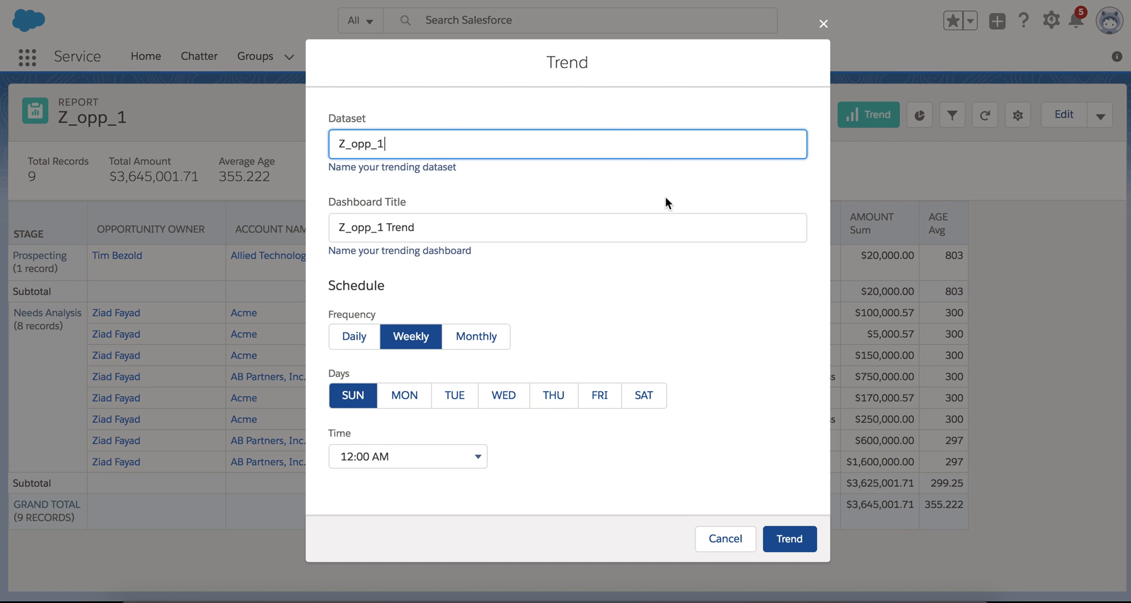
{"action": "mouse_move", "coordinate": [401, 322]}
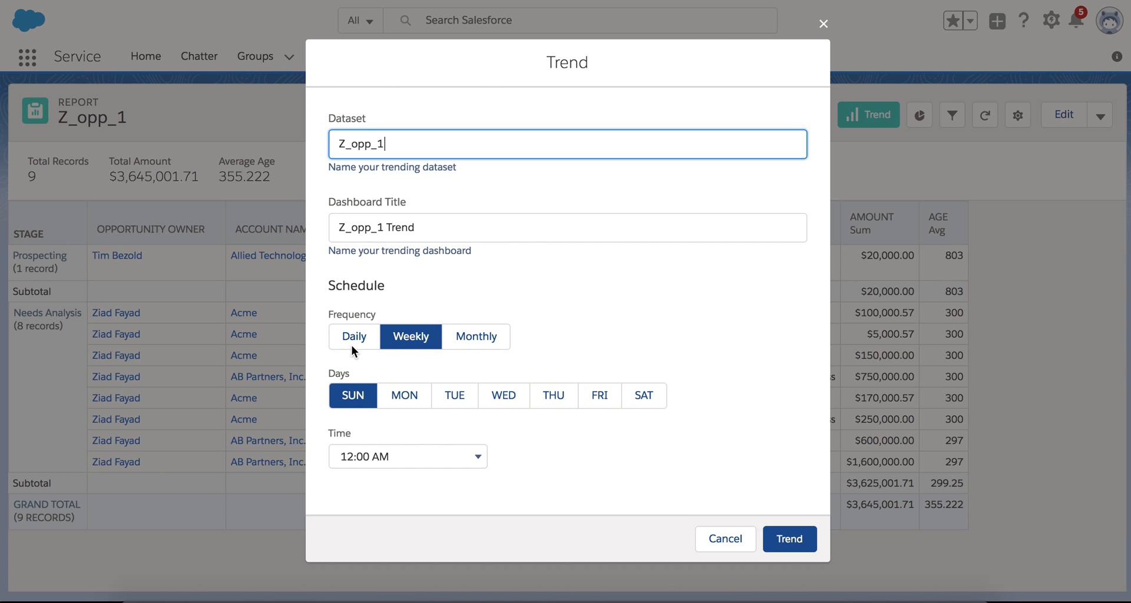
{"action": "left_click", "coordinate": [354, 336]}
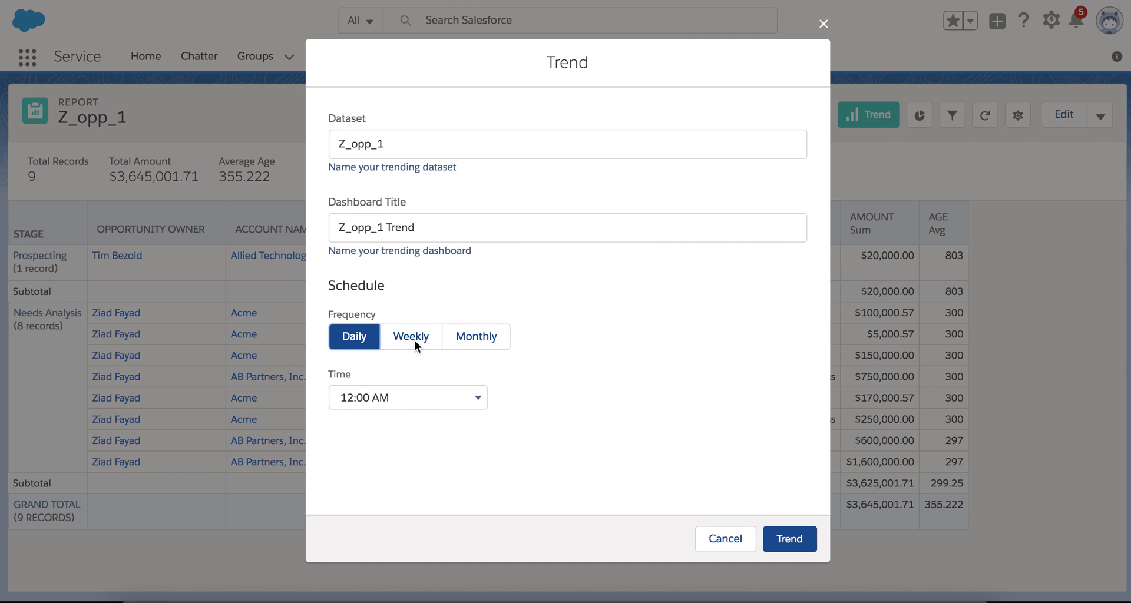
{"action": "left_click", "coordinate": [475, 335]}
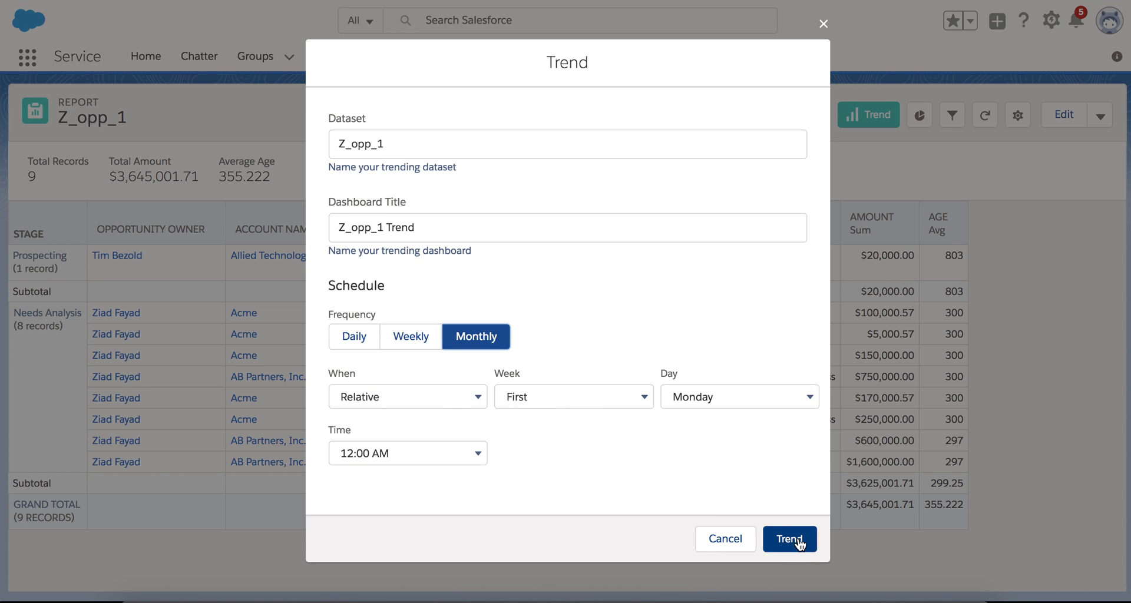
{"action": "mouse_move", "coordinate": [750, 559]}
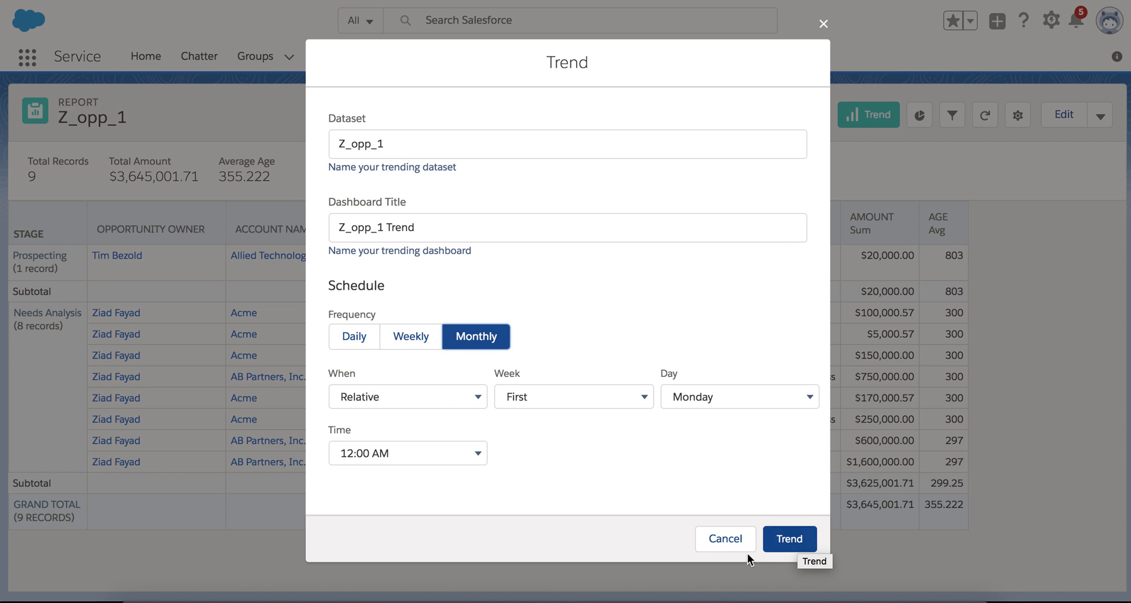
{"action": "mouse_move", "coordinate": [725, 538]}
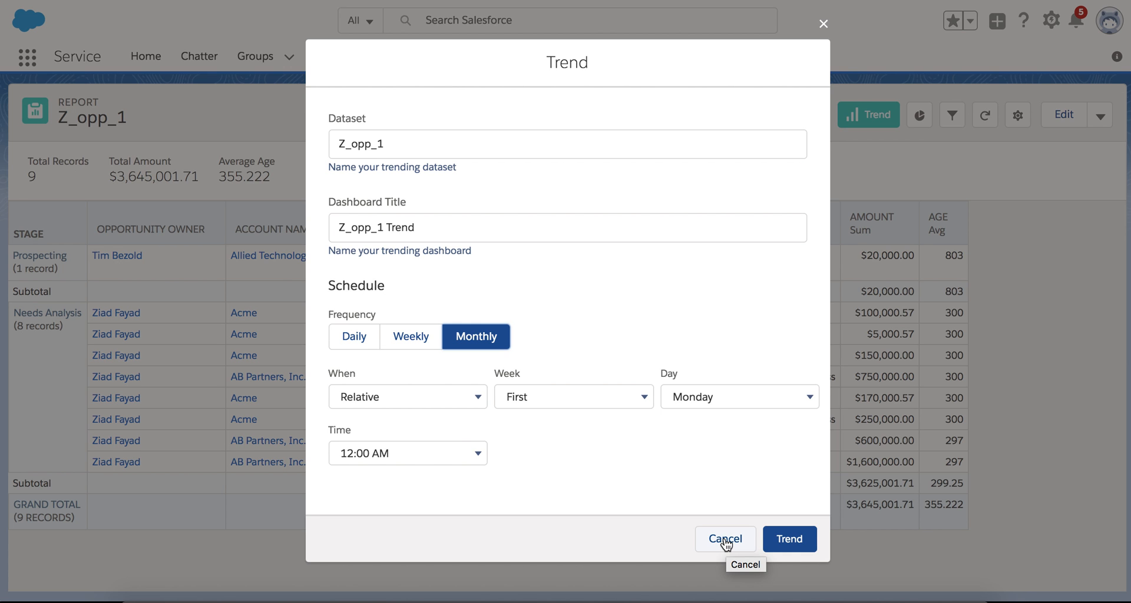
Step: Cancel the Z_opp_1 trend setup without saving
{"action": "left_click", "coordinate": [725, 538]}
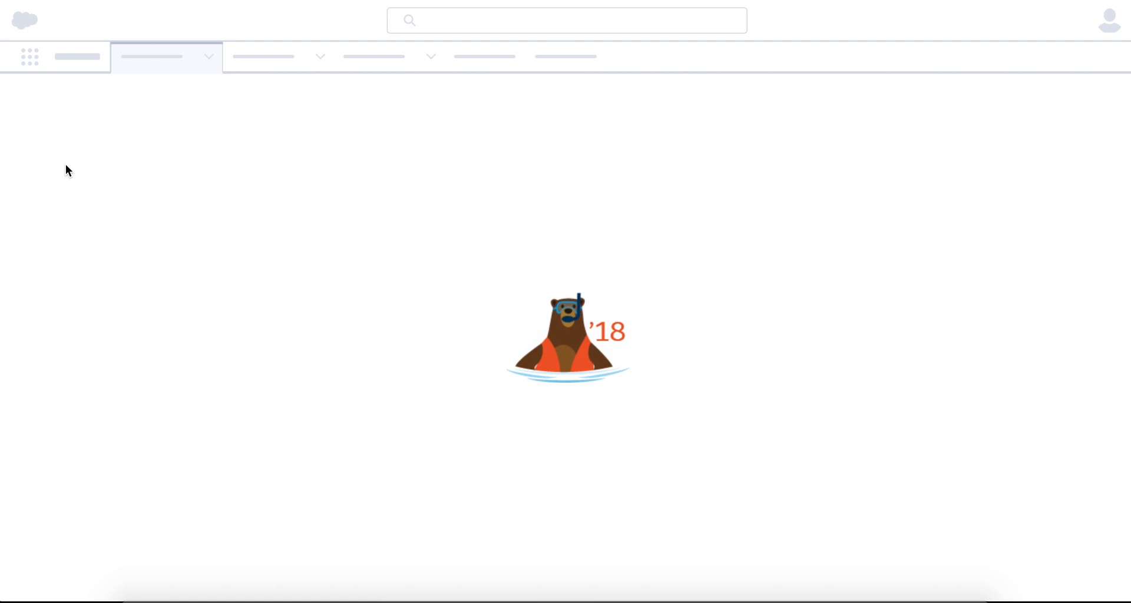
{"action": "mouse_move", "coordinate": [112, 230]}
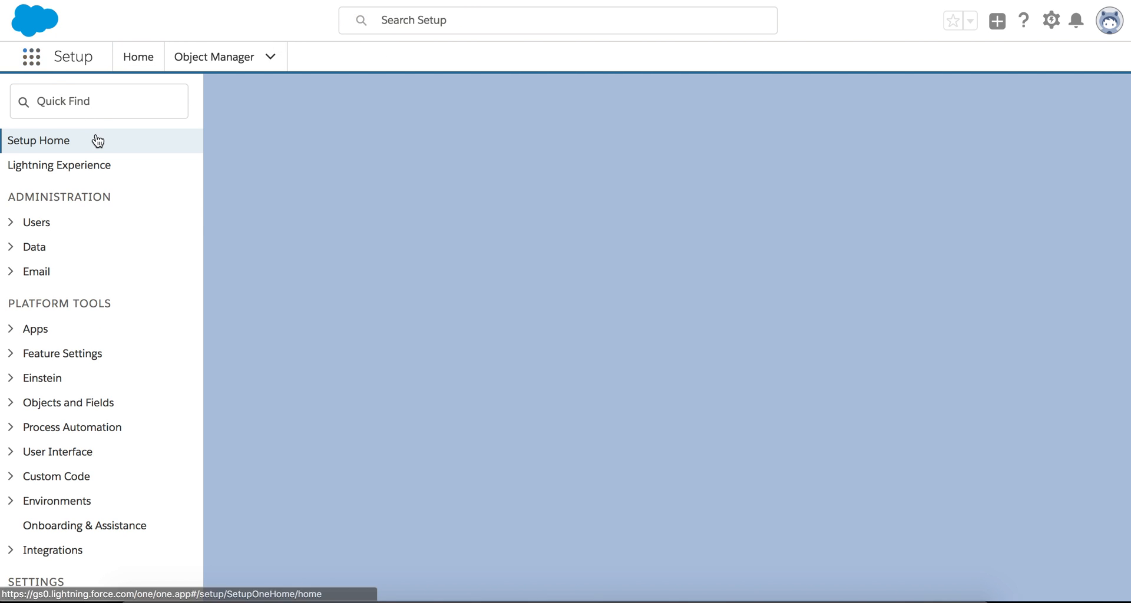
Step: Filter Setup Quick Find to 'analyt' and choose Settings under Analytics
{"action": "type", "text": "analyt"}
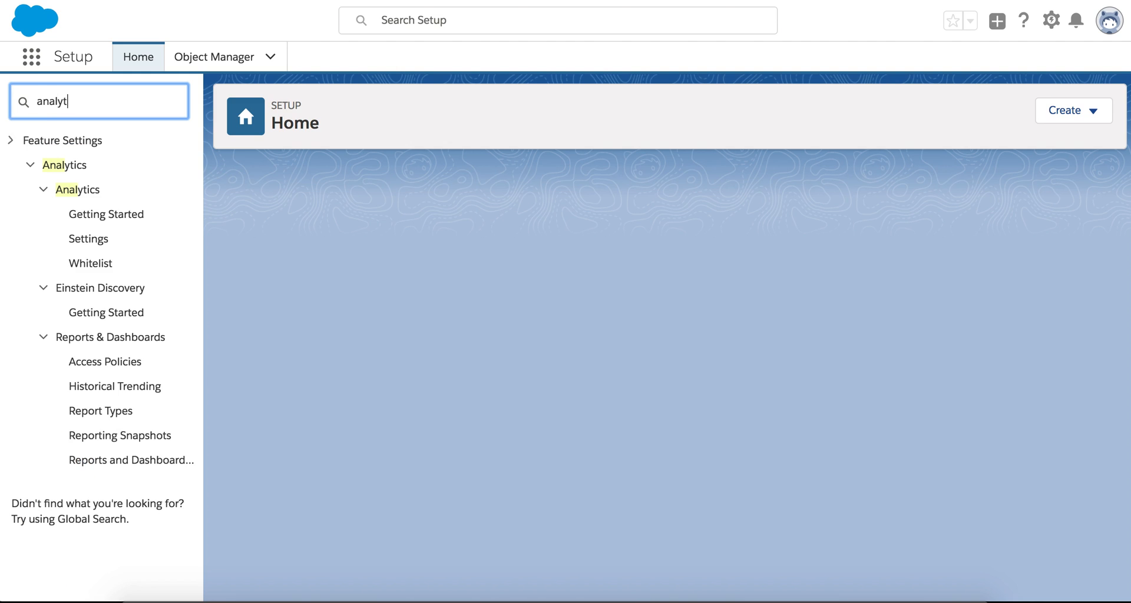
{"action": "left_click", "coordinate": [88, 239]}
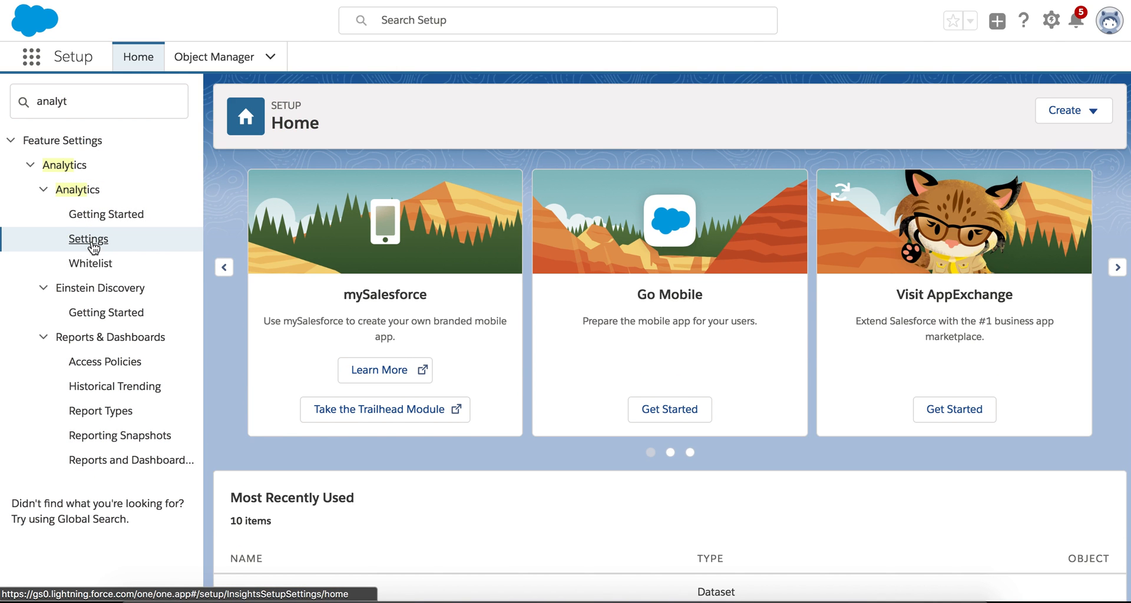
{"action": "mouse_move", "coordinate": [339, 316]}
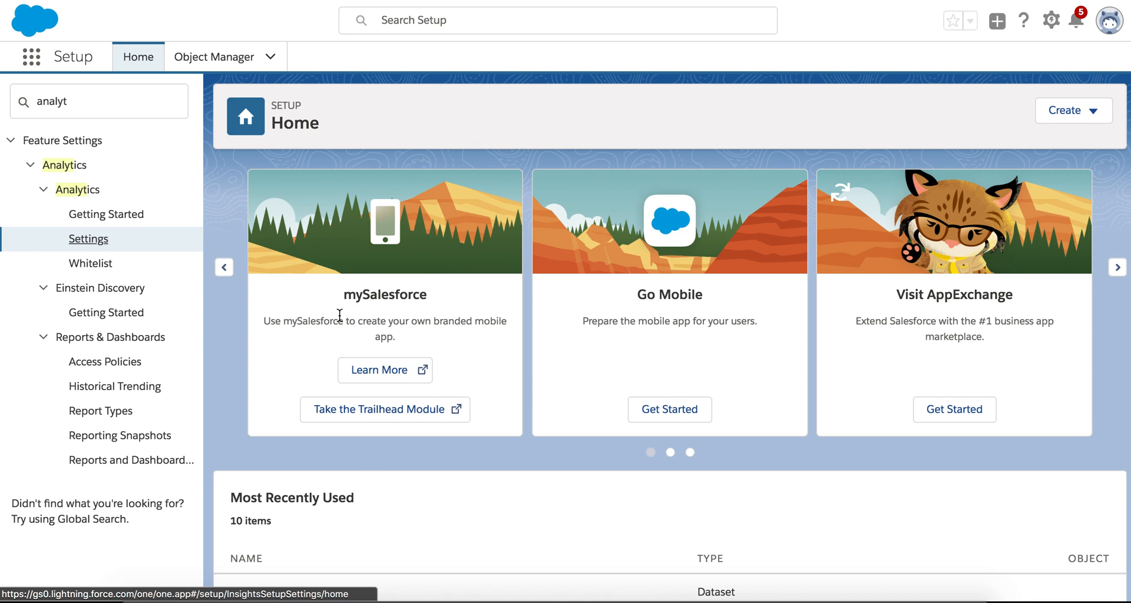
{"action": "mouse_move", "coordinate": [282, 443]}
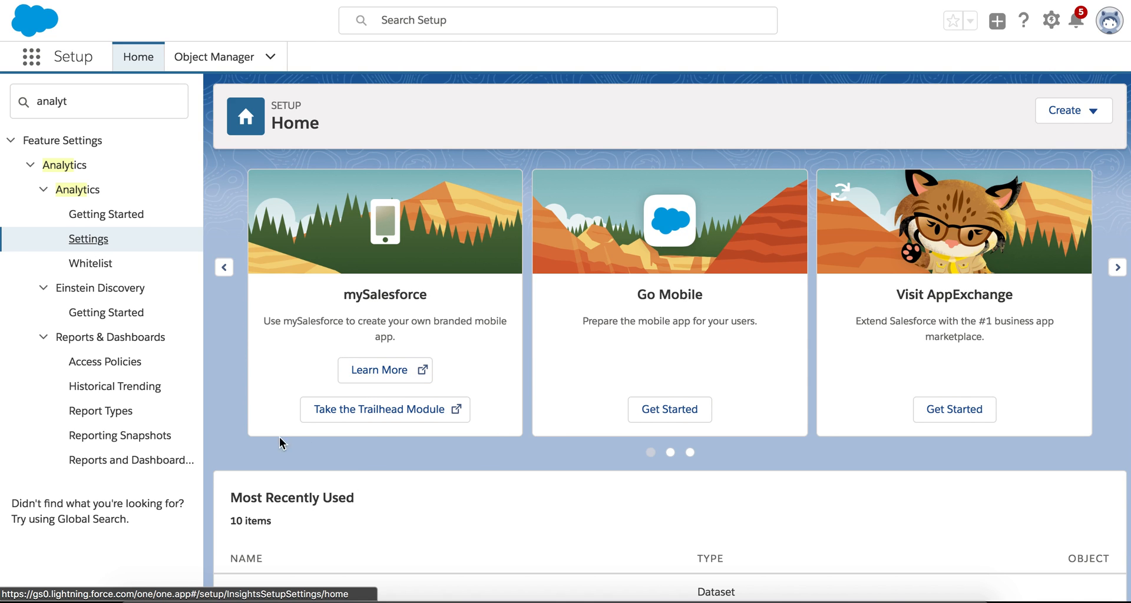
Step: Show Analytics Settings with Trended Reports limits: 100000 rows per snapshot, 100-day retention
{"action": "left_click", "coordinate": [89, 239]}
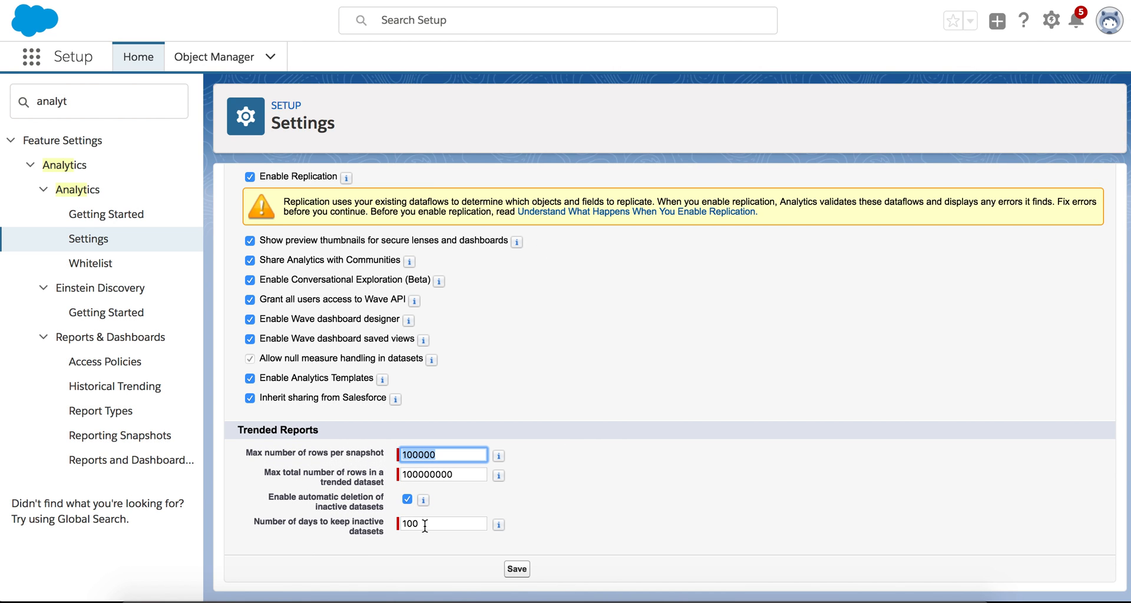
{"action": "mouse_move", "coordinate": [497, 525]}
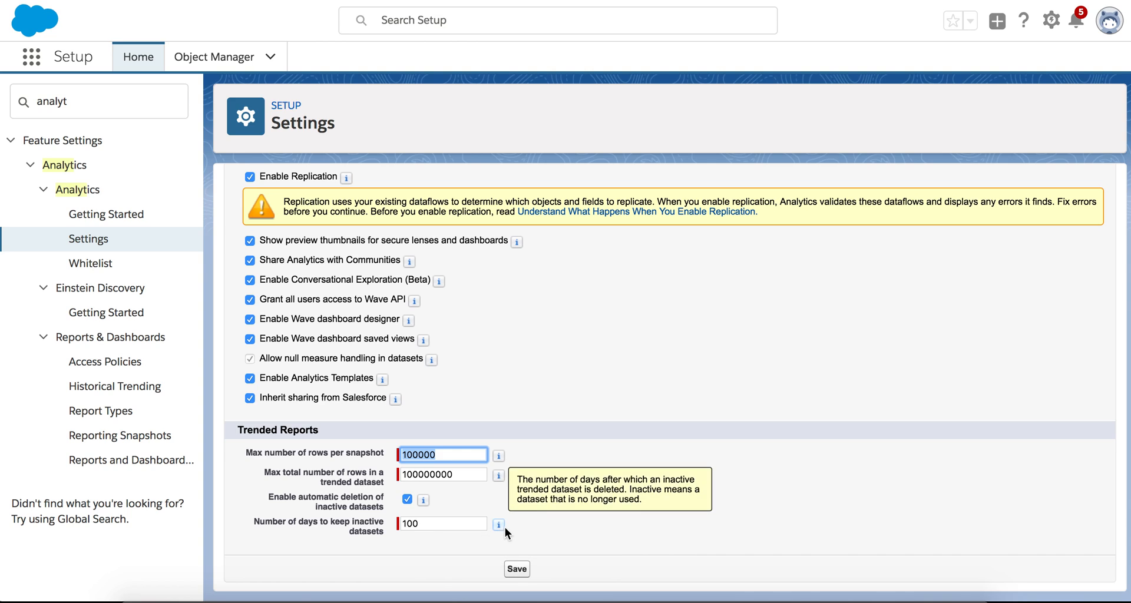
{"action": "mouse_move", "coordinate": [544, 423]}
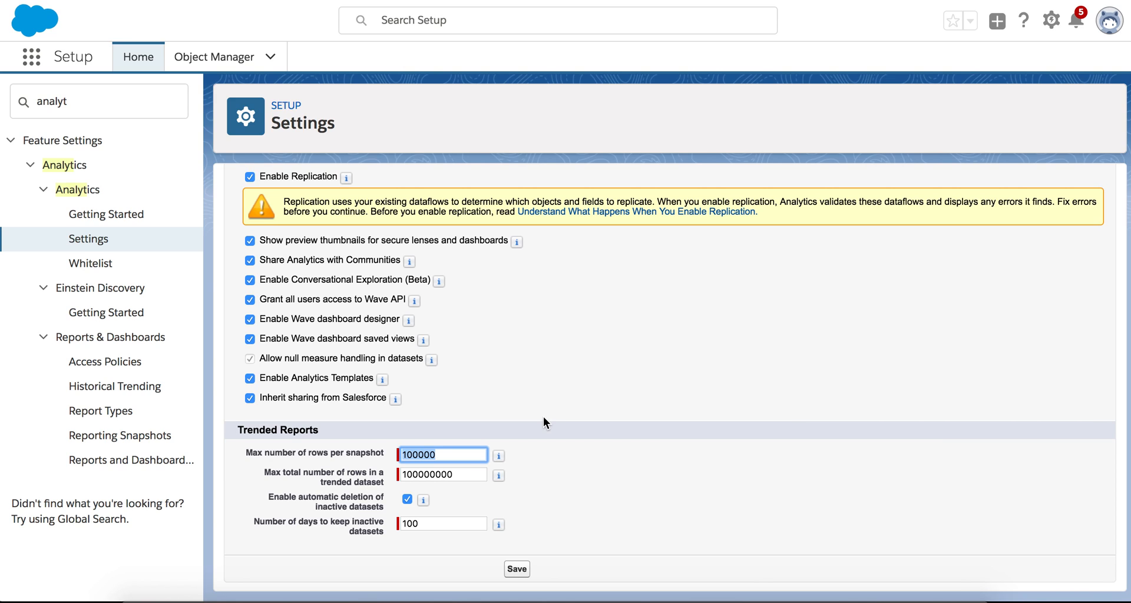
{"action": "mouse_move", "coordinate": [564, 422]}
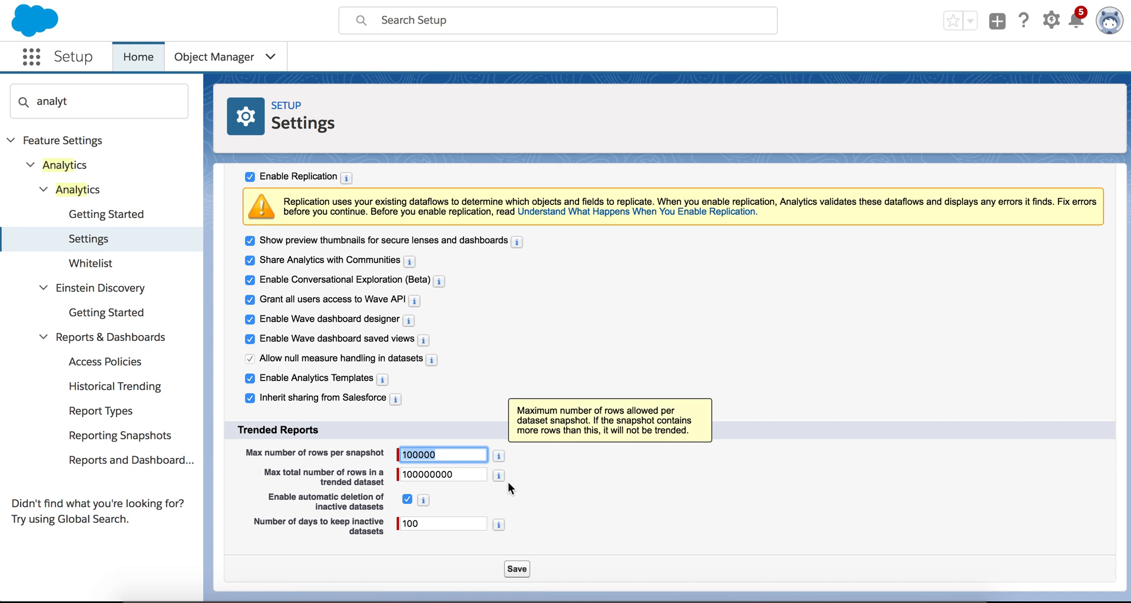
{"action": "mouse_move", "coordinate": [487, 541]}
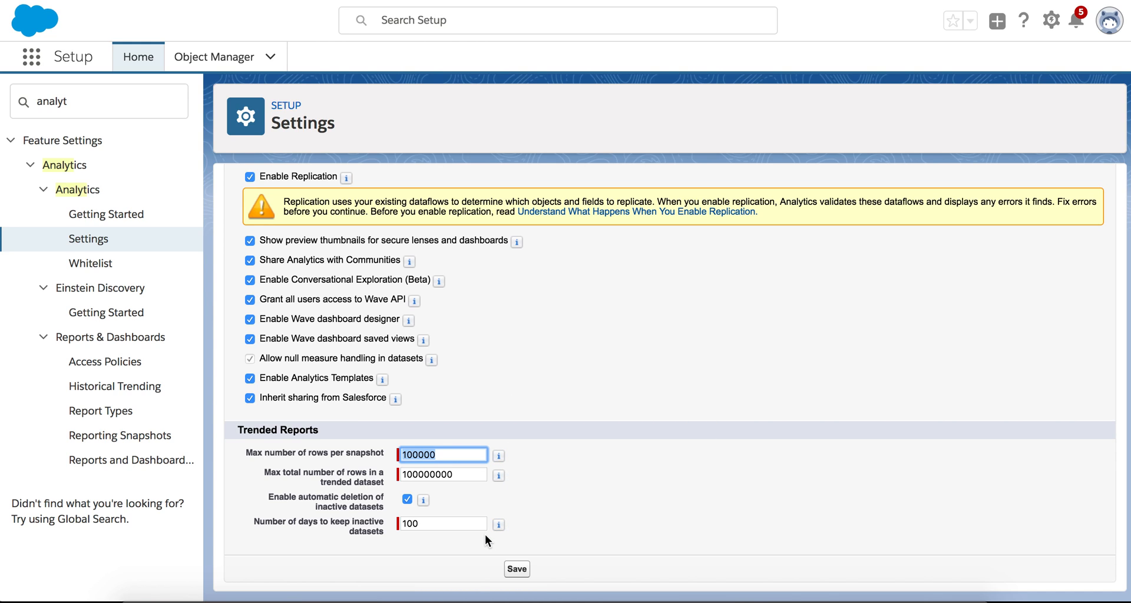